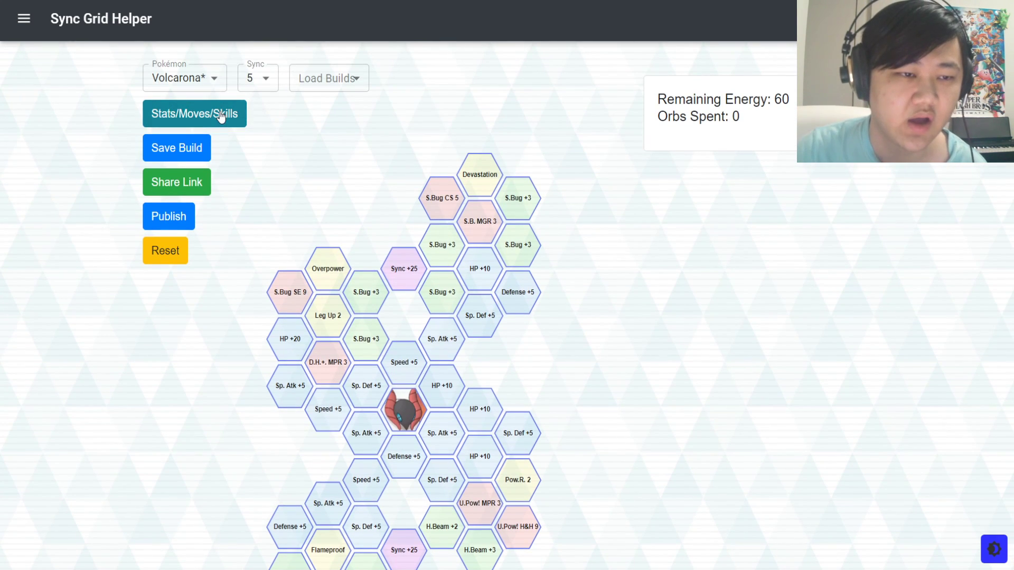
Open Volcarona's stats, moves and skills overview and scroll through it
{"action": "left_click", "coordinate": [193, 114]}
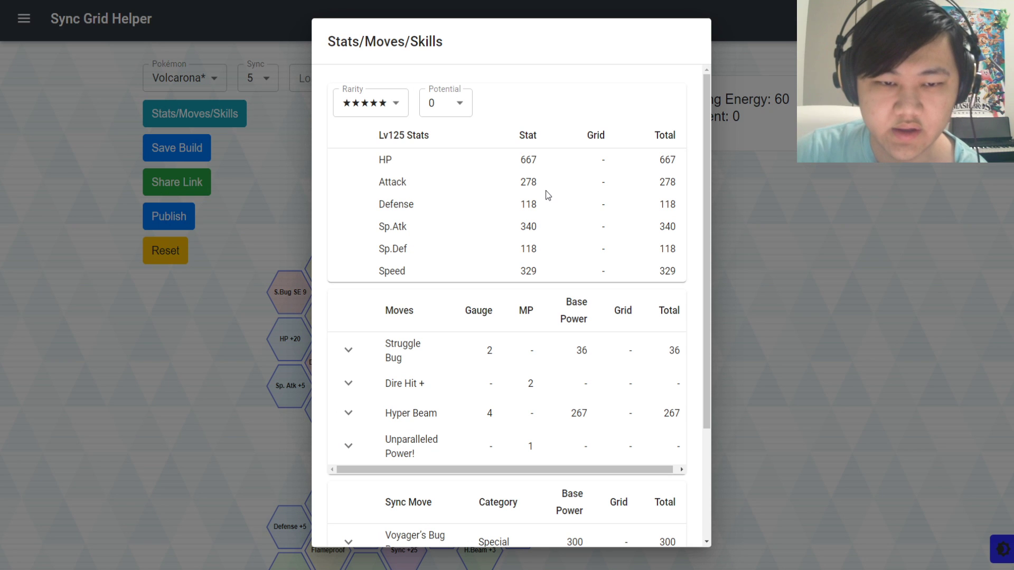
{"action": "scroll", "scroll_direction": "down", "scroll_amount": 3}
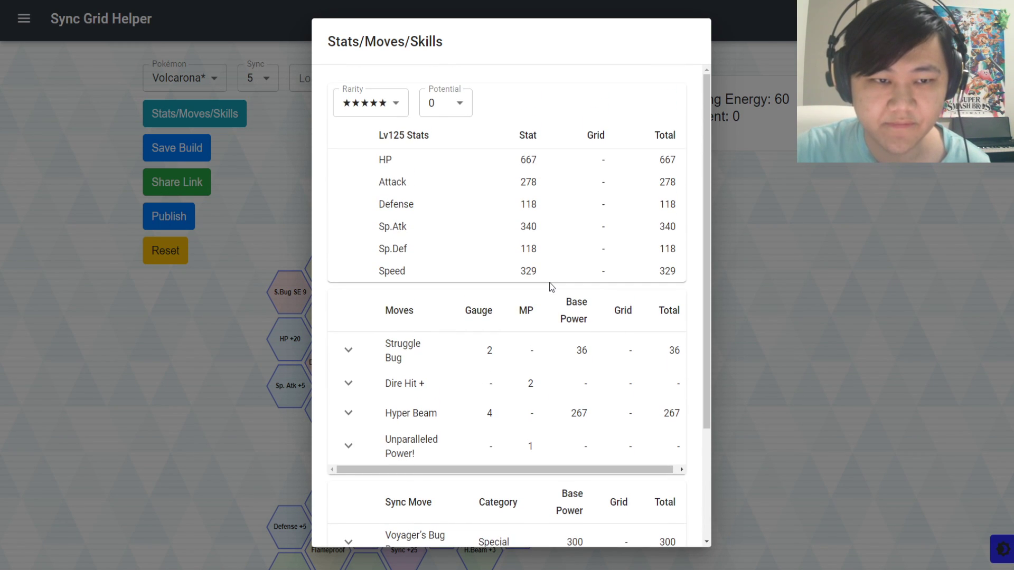
{"action": "scroll", "scroll_direction": "down", "scroll_amount": 3}
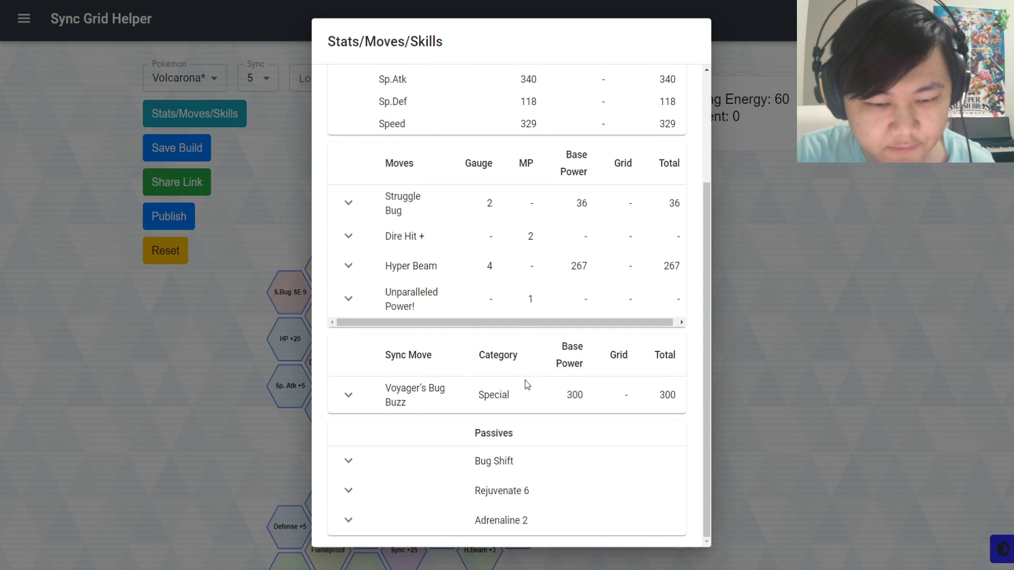
{"action": "scroll", "scroll_direction": "up", "scroll_amount": 3}
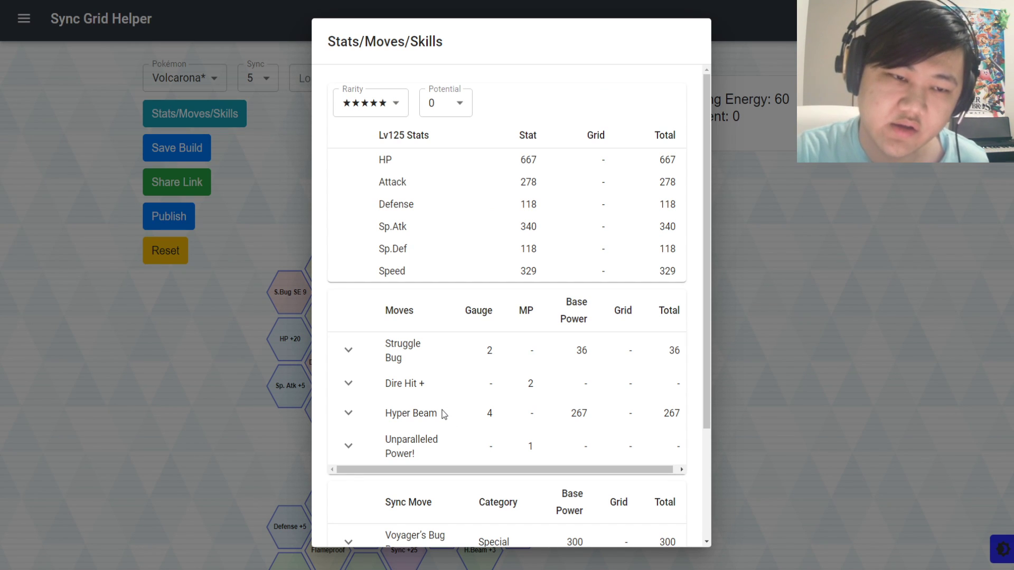
{"action": "mouse_move", "coordinate": [470, 361]}
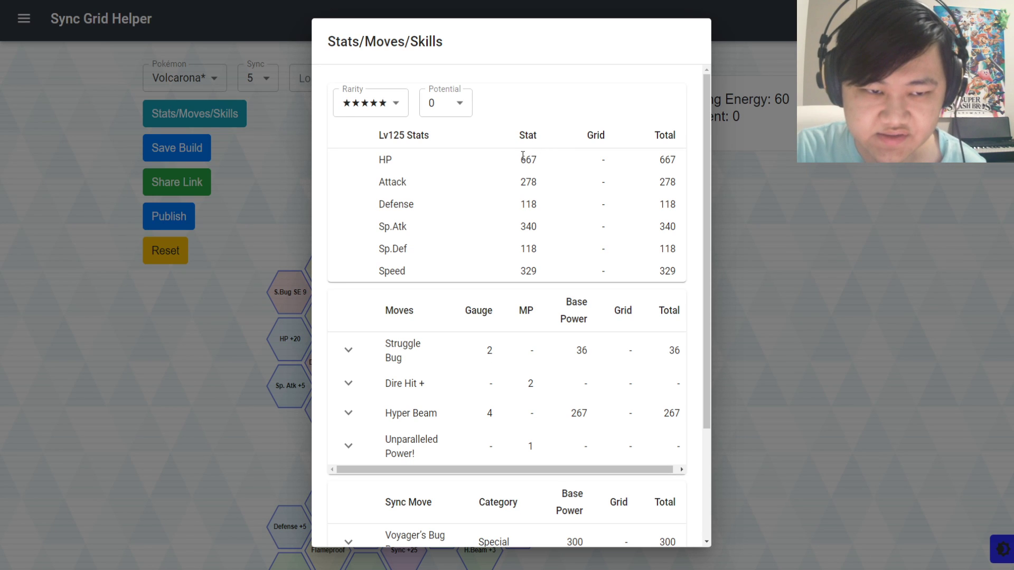
{"action": "mouse_move", "coordinate": [521, 206]}
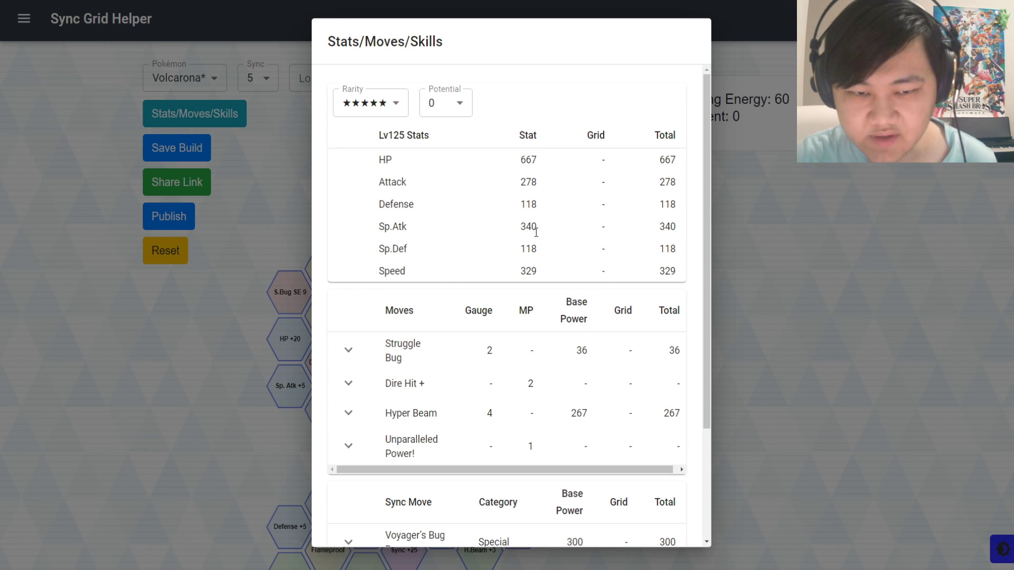
Highlight the Sp.Atk value 340 and Defense value 118, then close the overview
{"action": "double_click", "coordinate": [528, 248]}
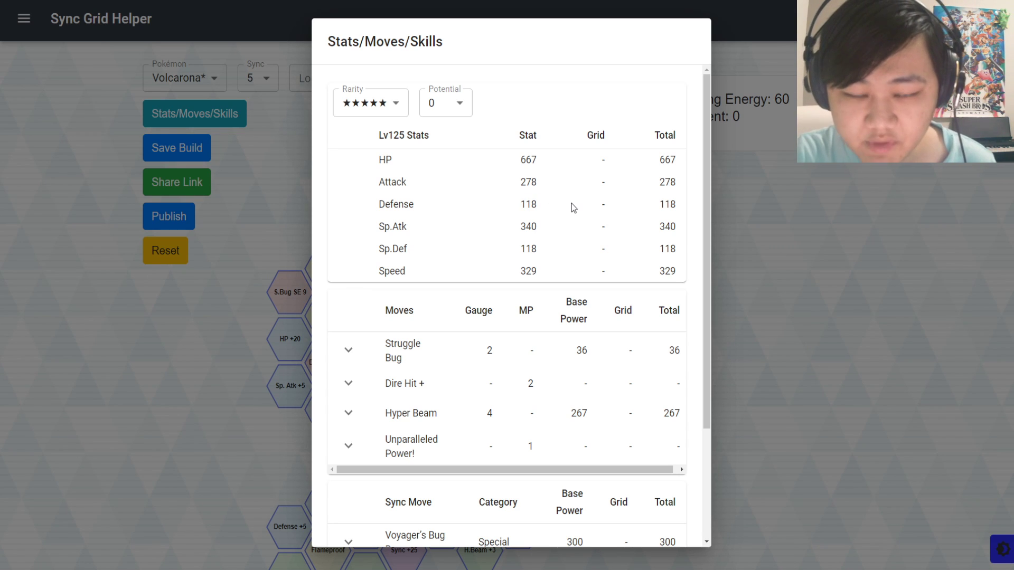
{"action": "double_click", "coordinate": [527, 204]}
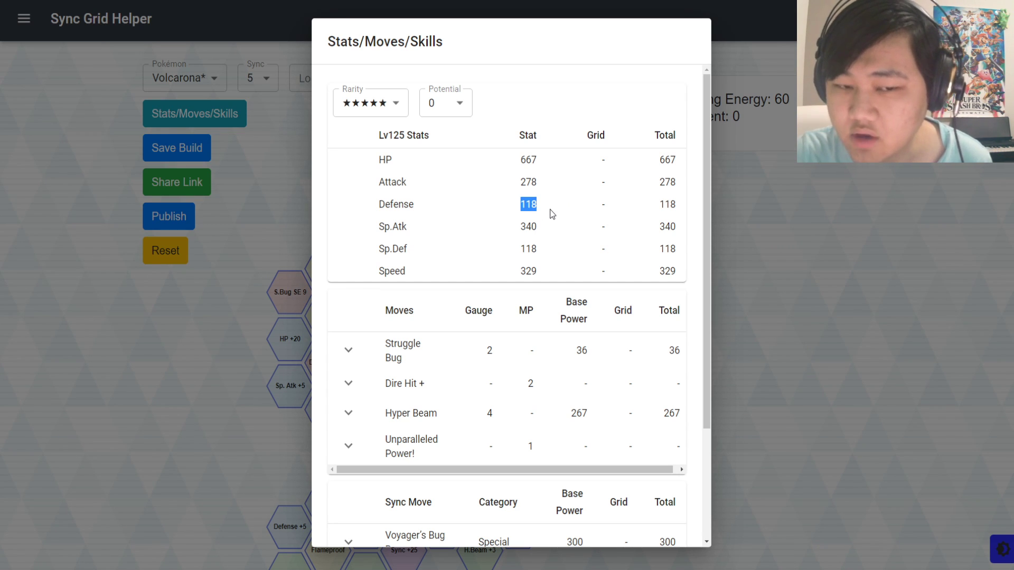
{"action": "scroll", "scroll_direction": "down", "scroll_amount": 3}
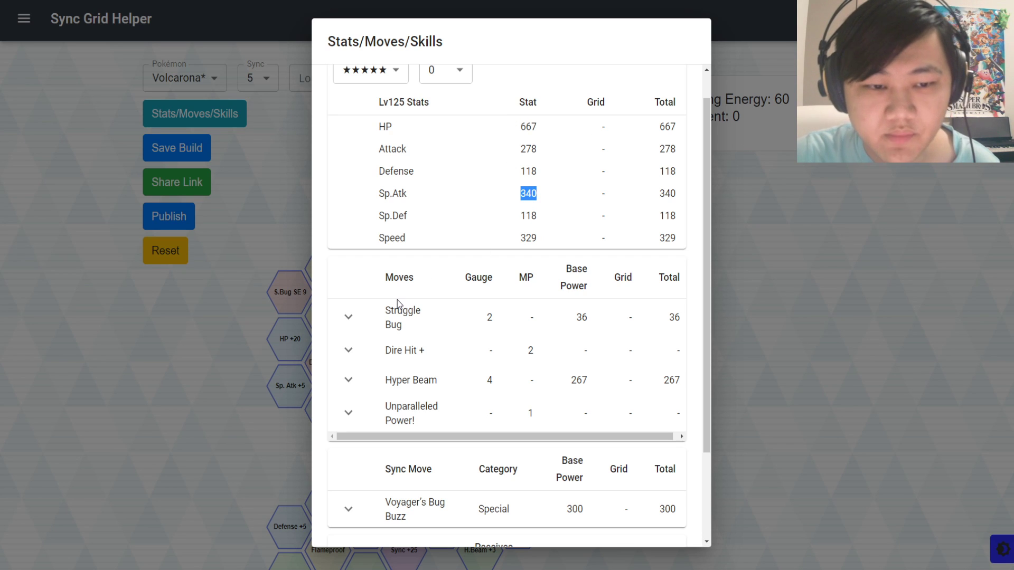
{"action": "scroll", "scroll_direction": "down", "scroll_amount": 3}
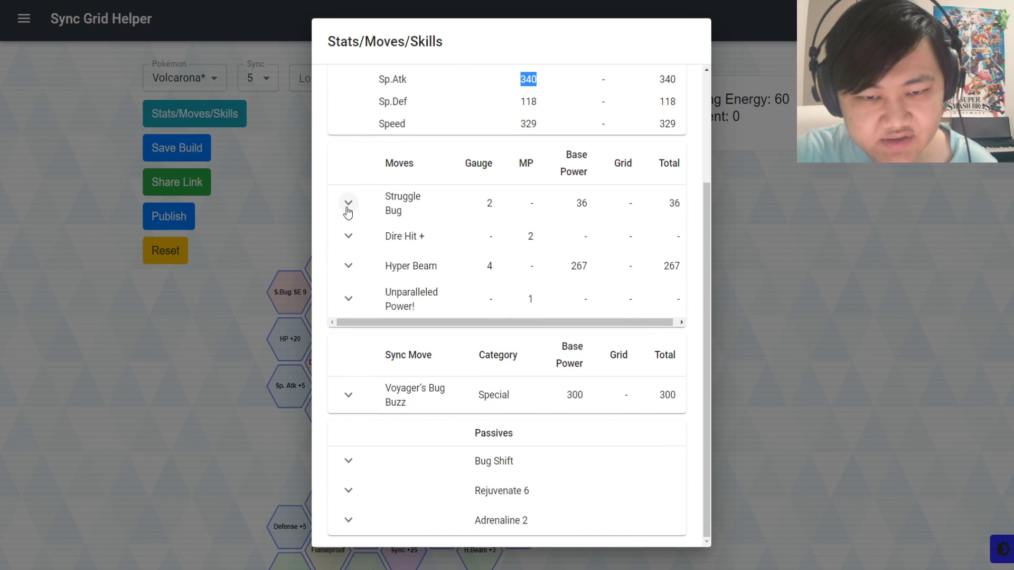
{"action": "left_click", "coordinate": [348, 202]}
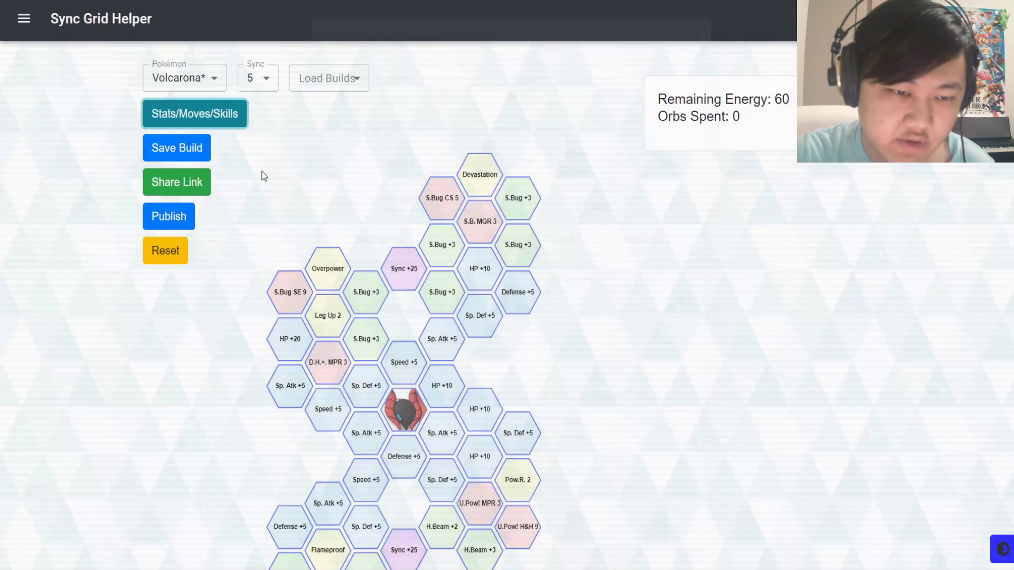
{"action": "scroll", "scroll_direction": "down", "scroll_amount": 3}
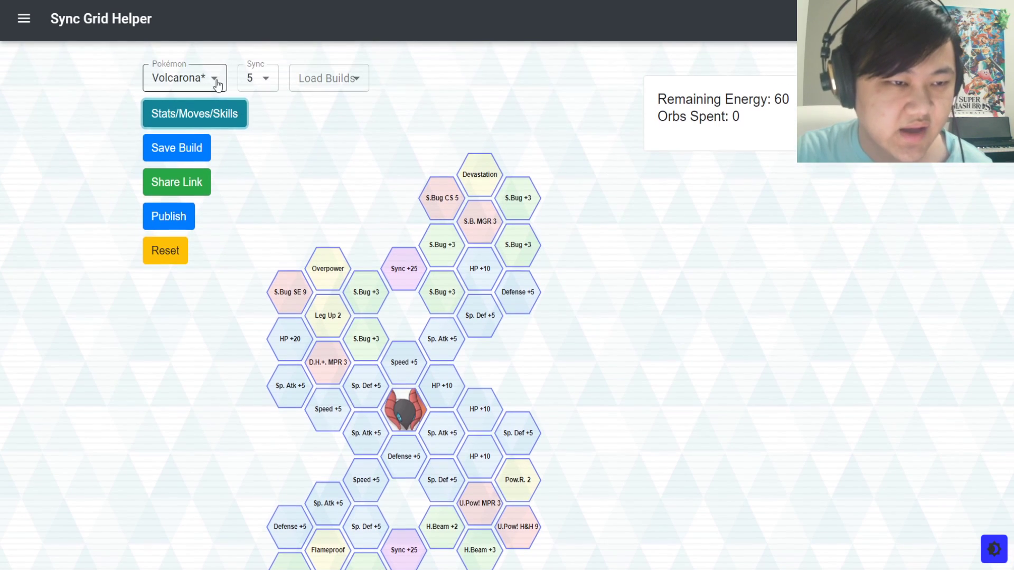
Reopen the overview and expand Hyper Beam's details and the Bug Shift passive description
{"action": "left_click", "coordinate": [194, 113]}
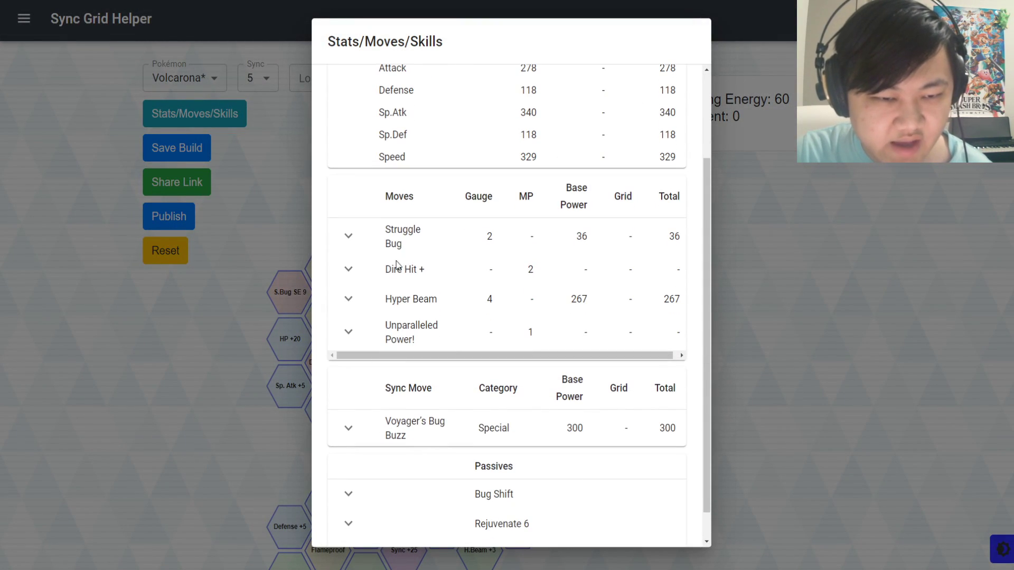
{"action": "left_click", "coordinate": [194, 113]}
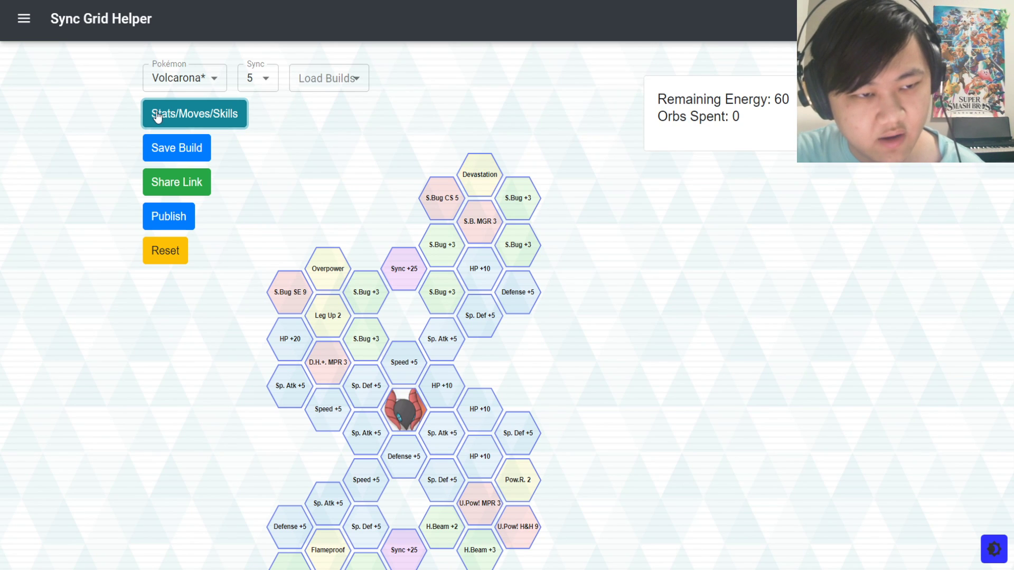
{"action": "left_click", "coordinate": [194, 113]}
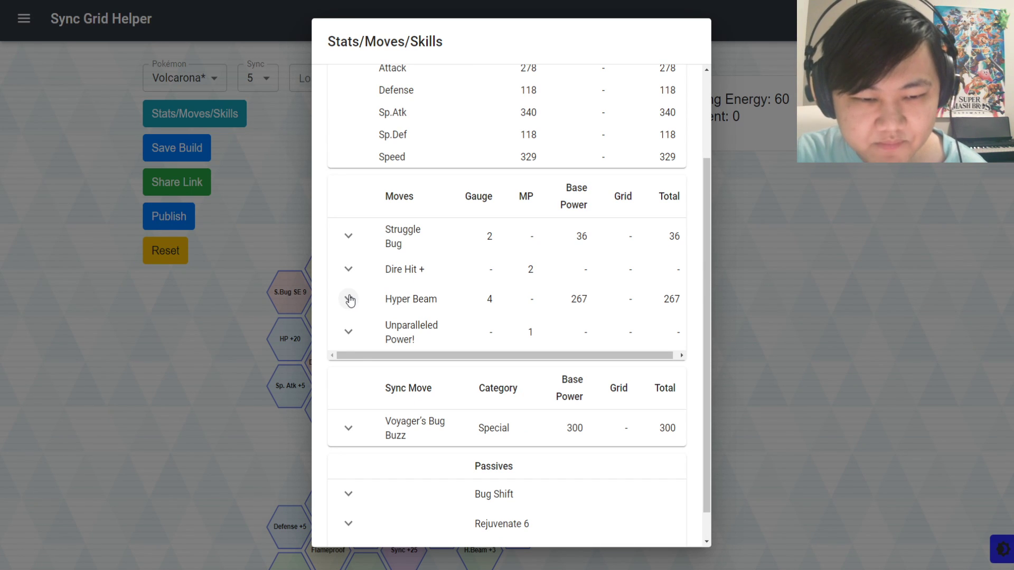
{"action": "left_click", "coordinate": [348, 299]}
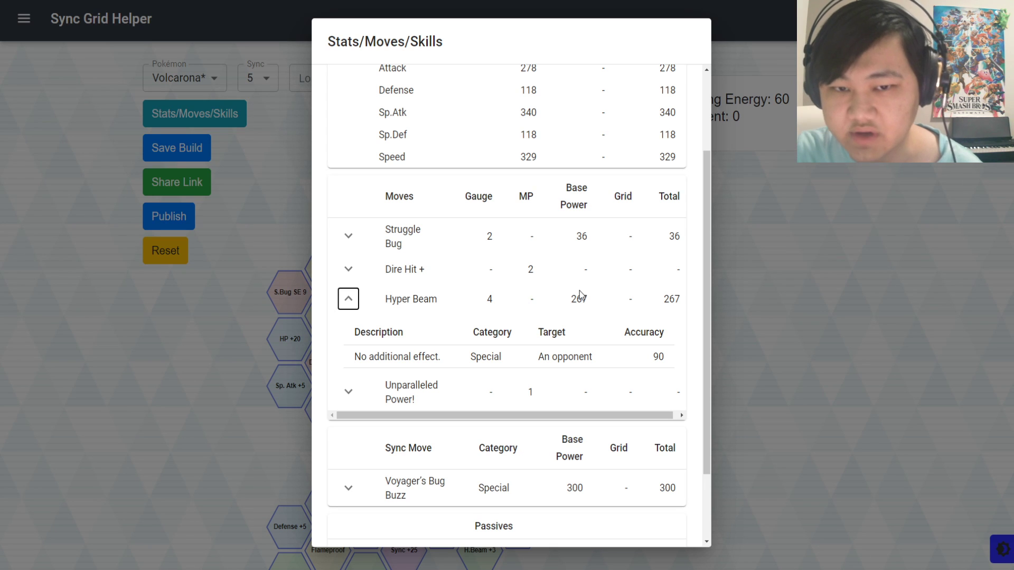
{"action": "scroll", "scroll_direction": "down", "scroll_amount": 3}
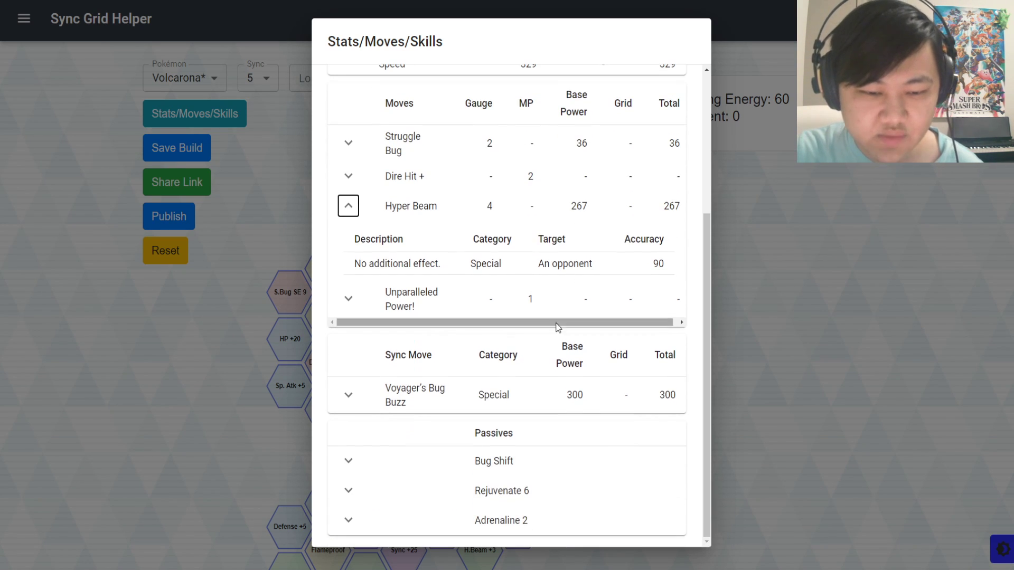
{"action": "left_click", "coordinate": [348, 460]}
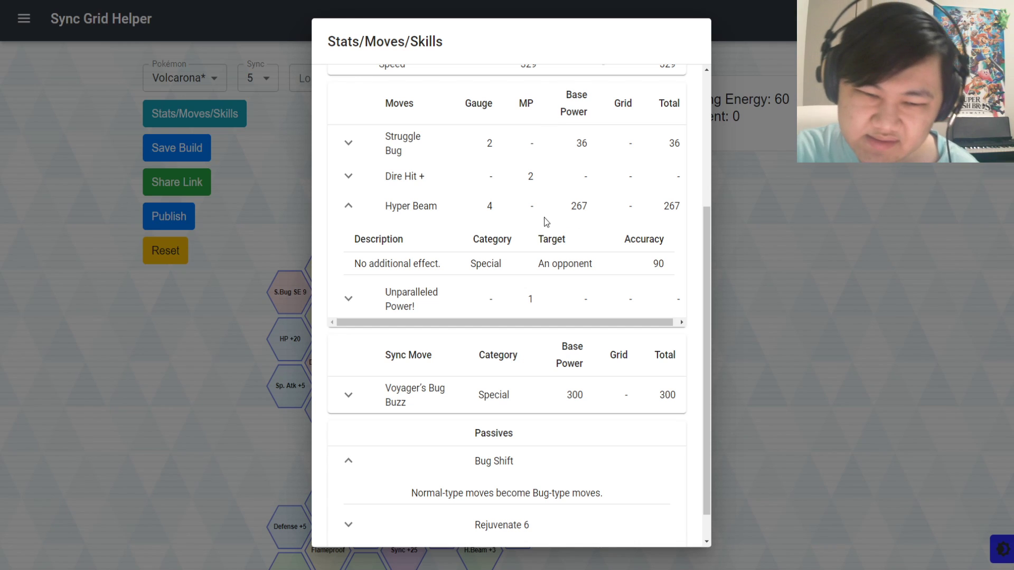
Highlight Hyper Beam's base power of 267 and expand Unparalleled Power!'s details
{"action": "double_click", "coordinate": [578, 205]}
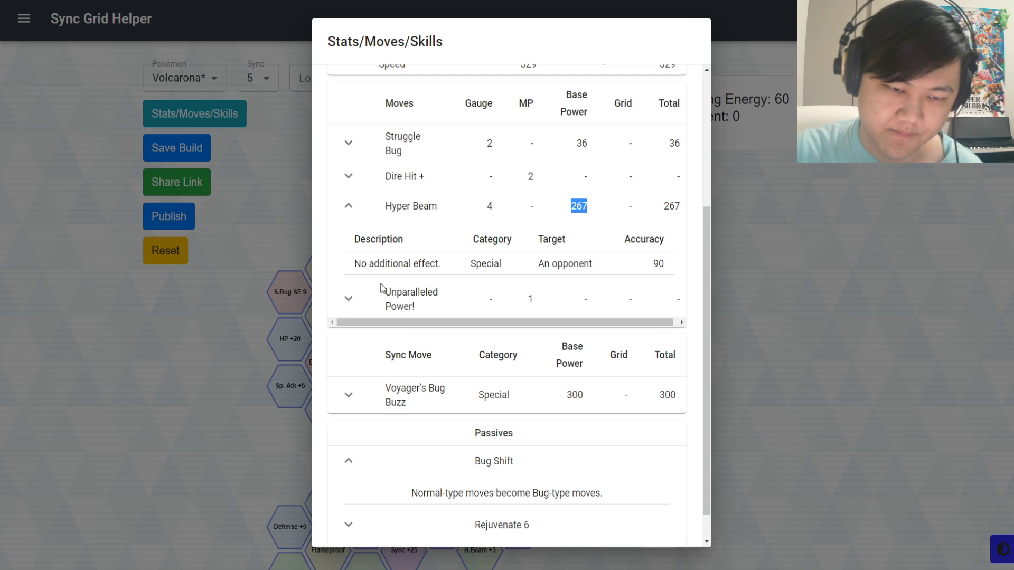
{"action": "left_click", "coordinate": [348, 298]}
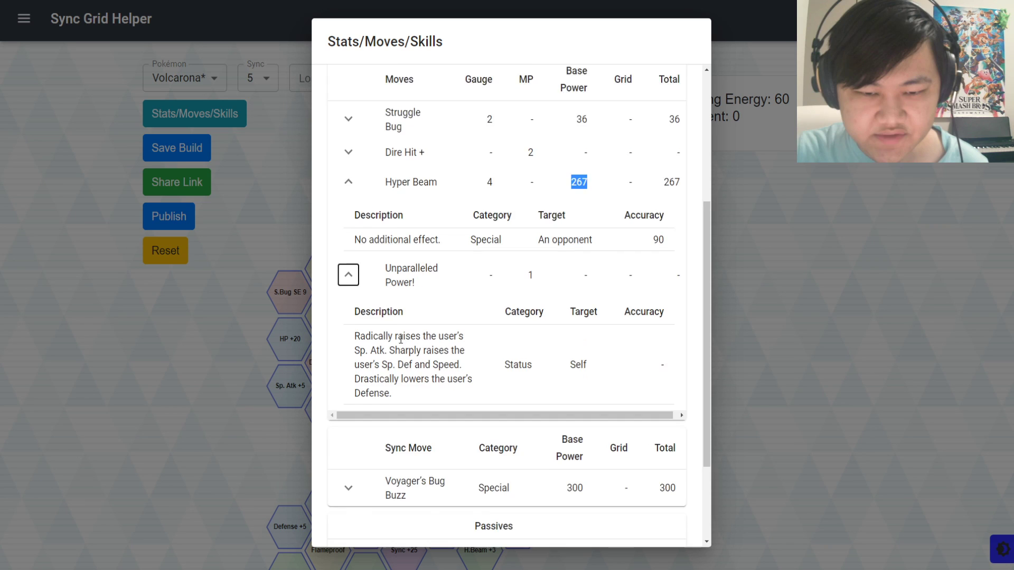
{"action": "scroll", "scroll_direction": "down", "scroll_amount": 3}
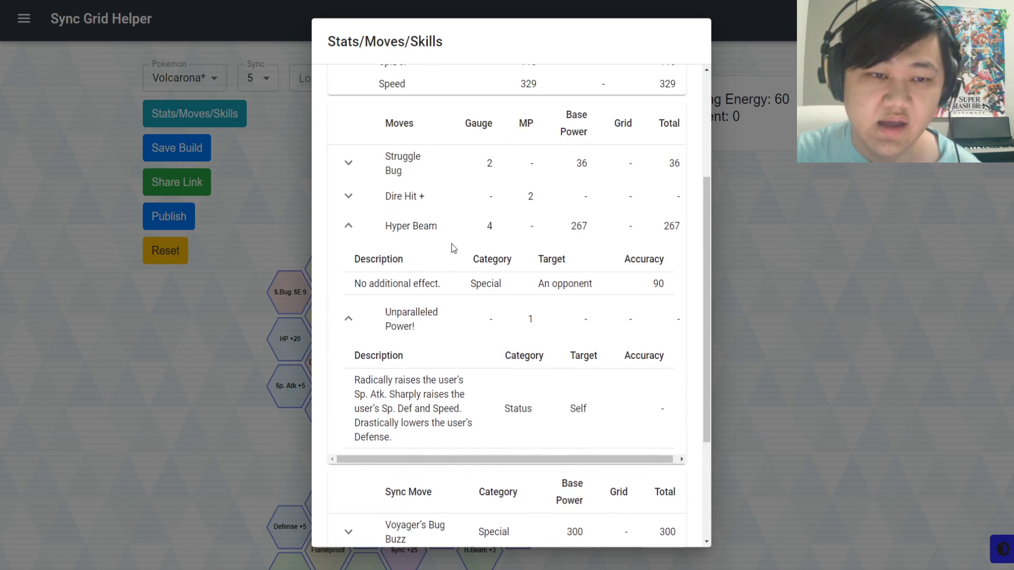
Expand the Dire Hit + move details and scroll further down the overview
{"action": "left_click", "coordinate": [348, 197]}
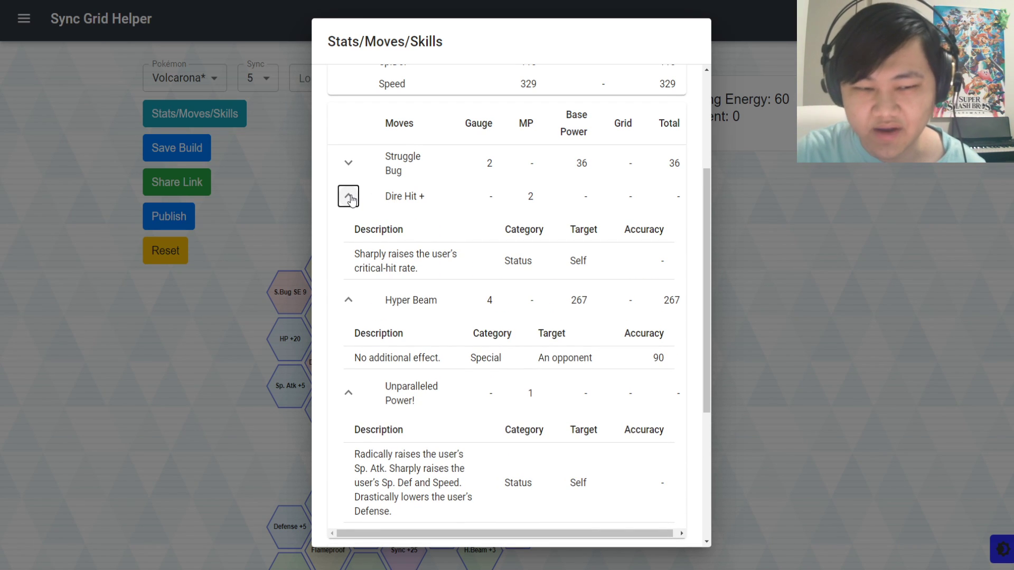
{"action": "scroll", "scroll_direction": "down", "scroll_amount": 3}
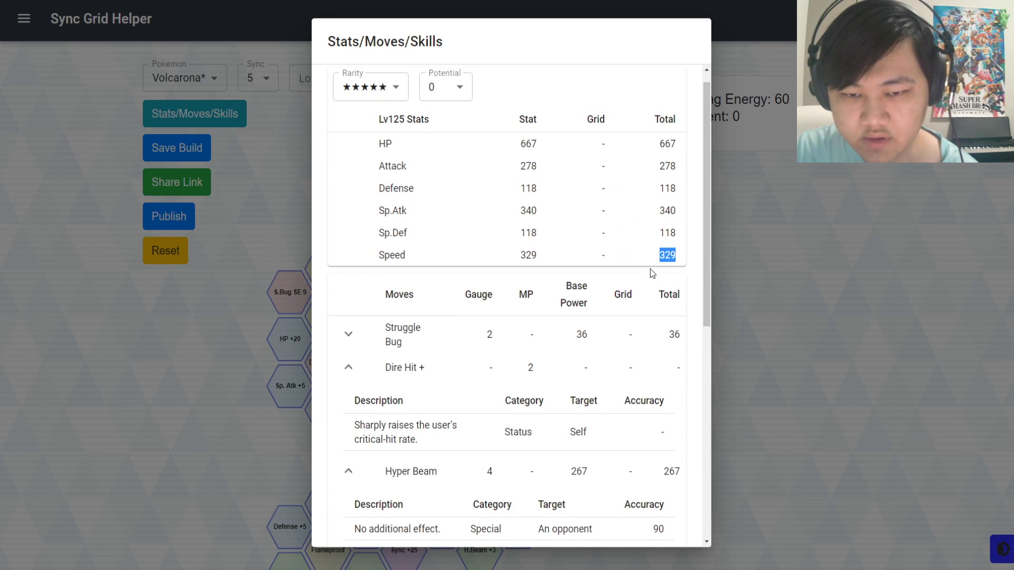
{"action": "scroll", "scroll_direction": "down", "scroll_amount": 3}
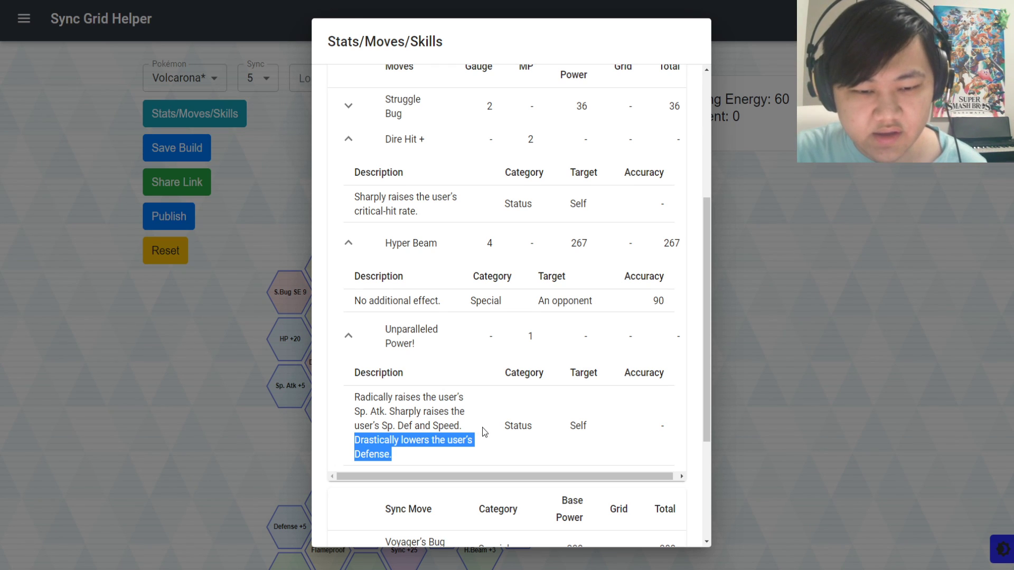
{"action": "mouse_move", "coordinate": [504, 340]}
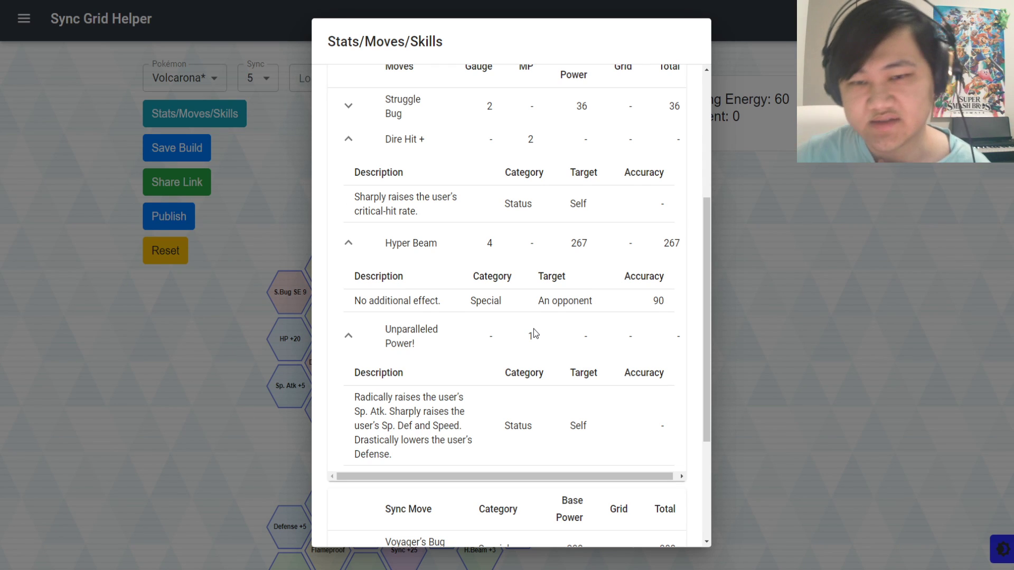
{"action": "mouse_move", "coordinate": [251, 298]}
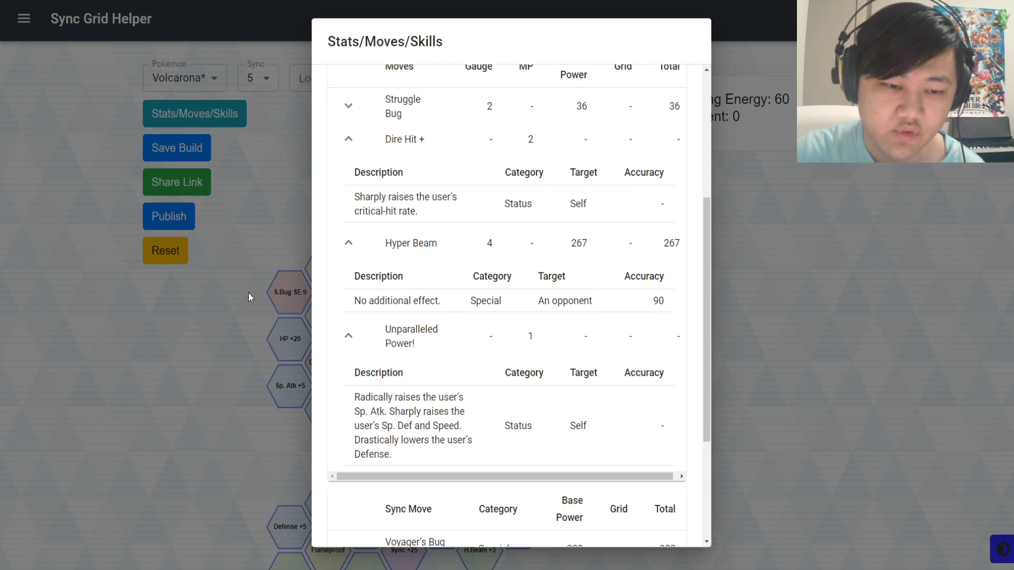
{"action": "mouse_move", "coordinate": [522, 273]}
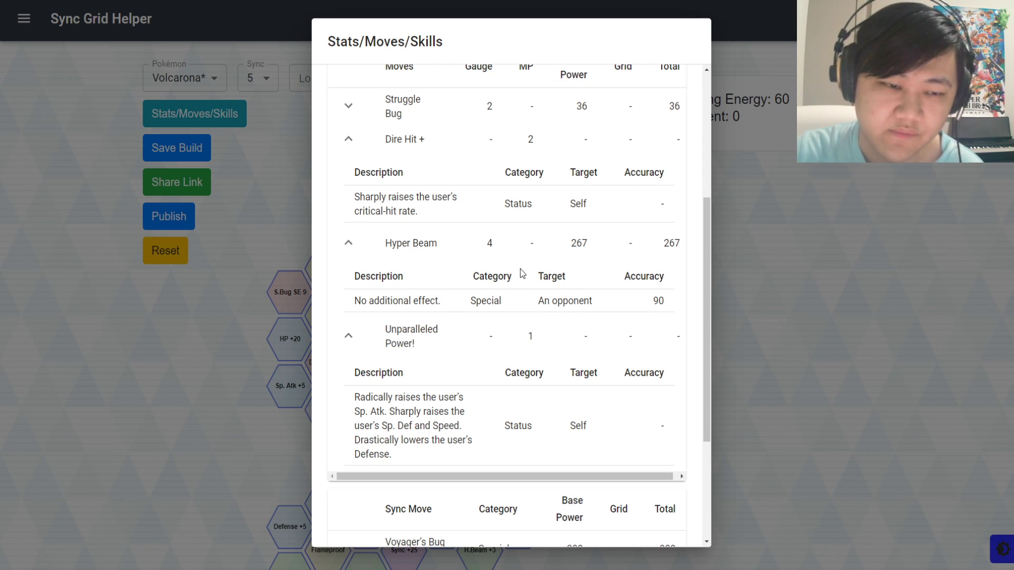
Show the descriptions of the Voyager's Bug Buzz sync move and the Adrenaline 2 passive
{"action": "scroll", "scroll_direction": "down", "scroll_amount": 3}
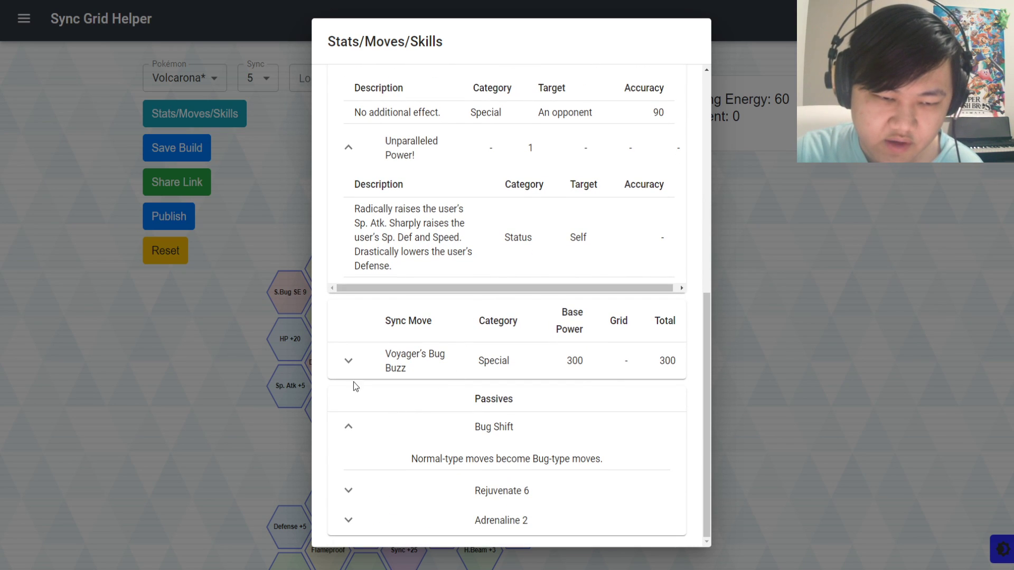
{"action": "left_click", "coordinate": [348, 361]}
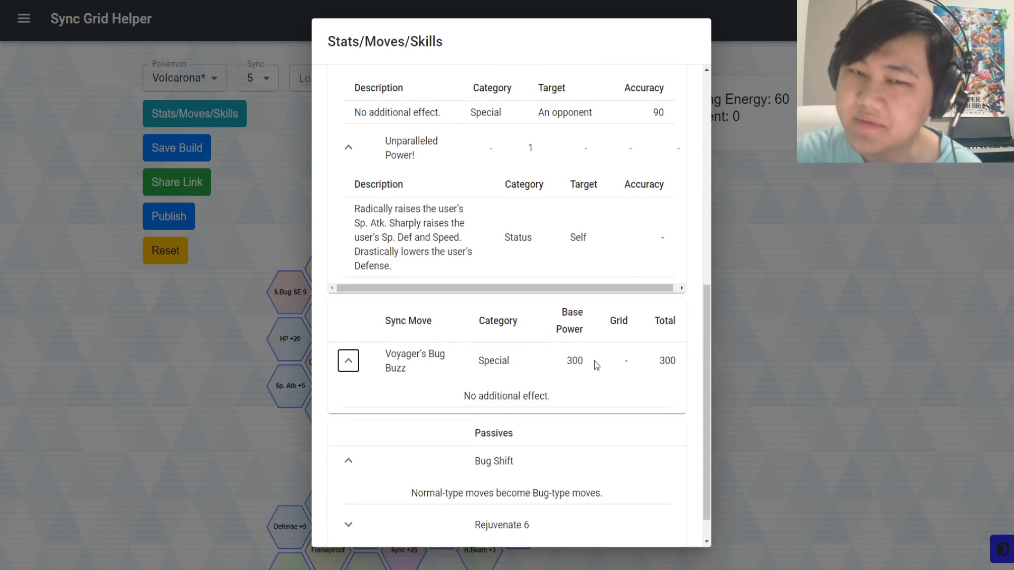
{"action": "scroll", "scroll_direction": "down", "scroll_amount": 3}
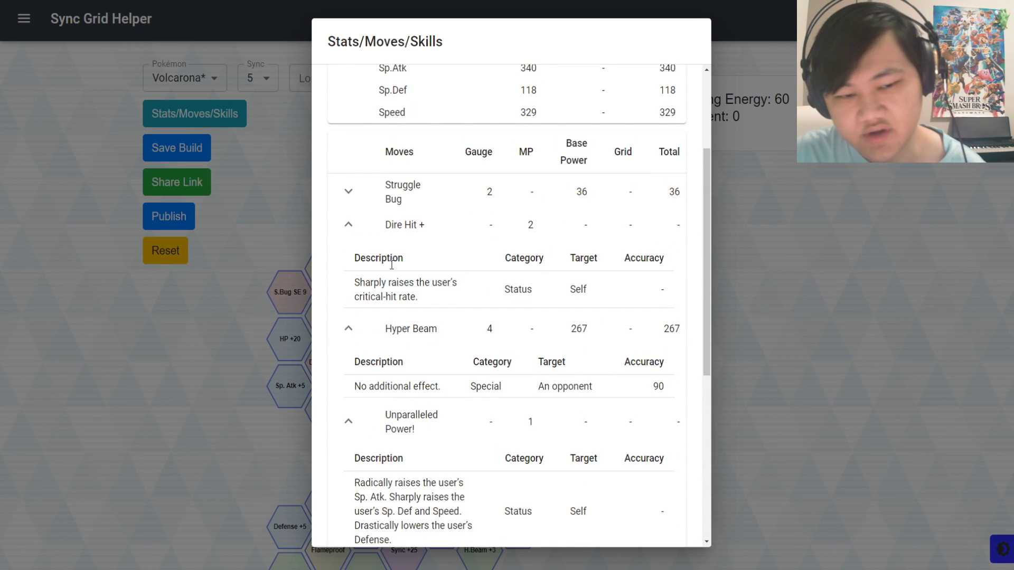
{"action": "scroll", "scroll_direction": "down", "scroll_amount": 3}
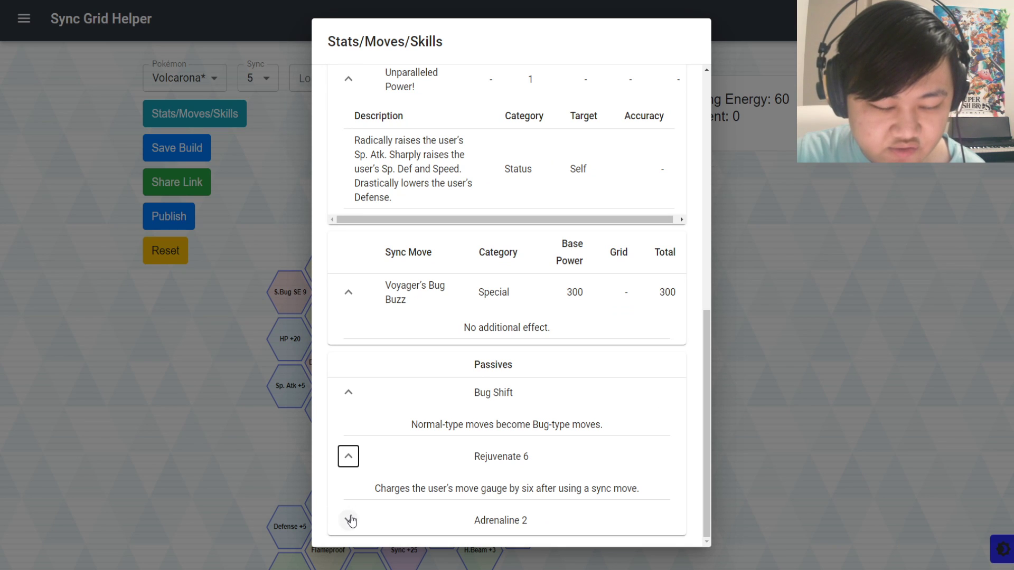
{"action": "left_click", "coordinate": [349, 521]}
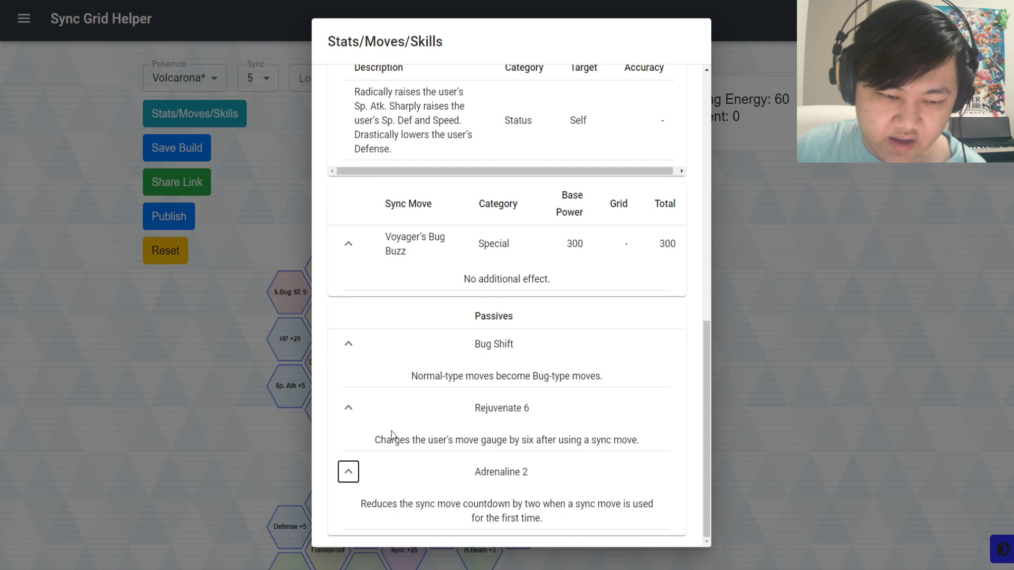
{"action": "mouse_move", "coordinate": [255, 275]}
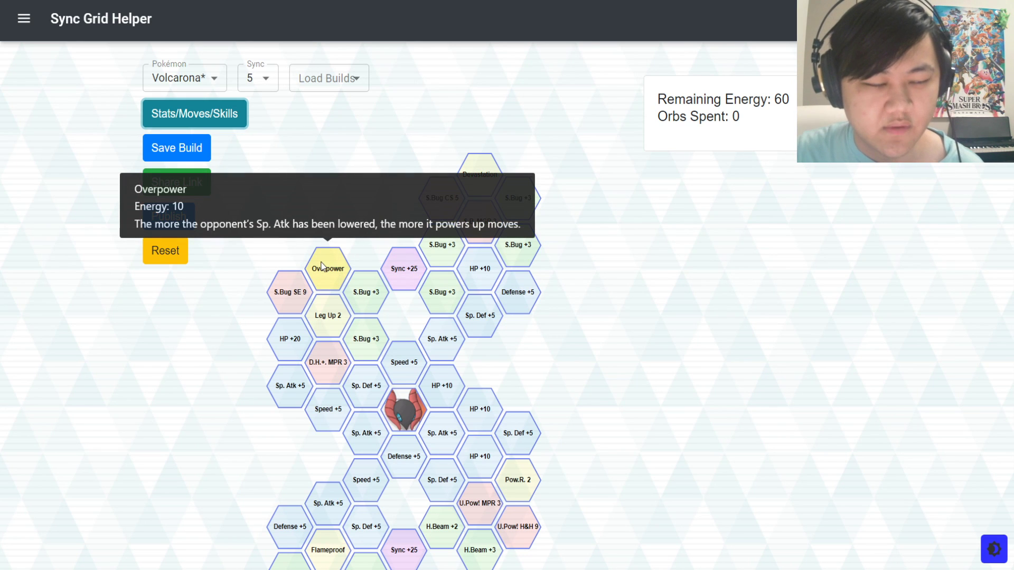
Add the Devastation node to Volcarona's grid build
{"action": "left_click", "coordinate": [478, 175]}
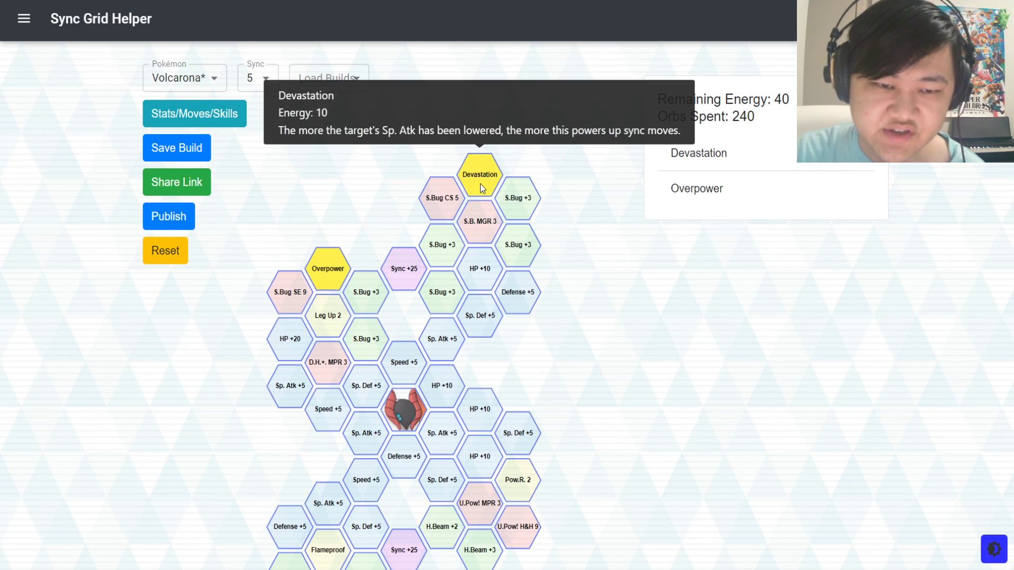
{"action": "mouse_move", "coordinate": [517, 197]}
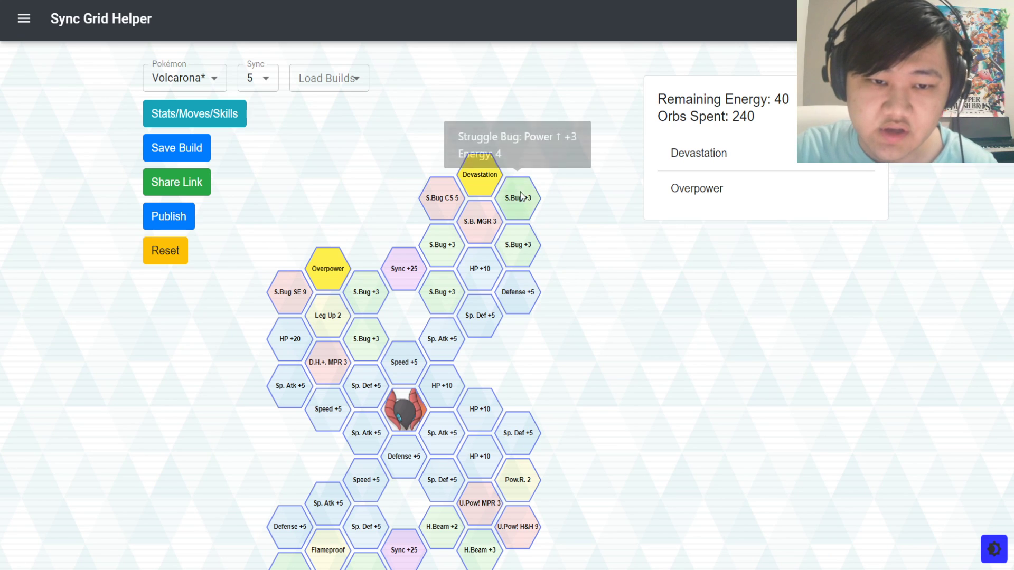
{"action": "mouse_move", "coordinate": [472, 180]}
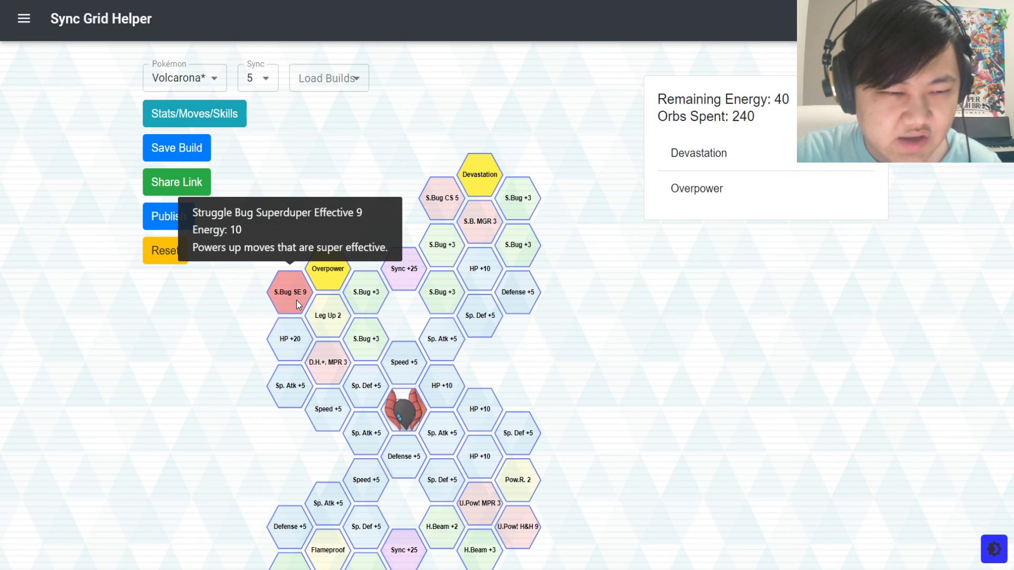
{"action": "mouse_move", "coordinate": [432, 163]}
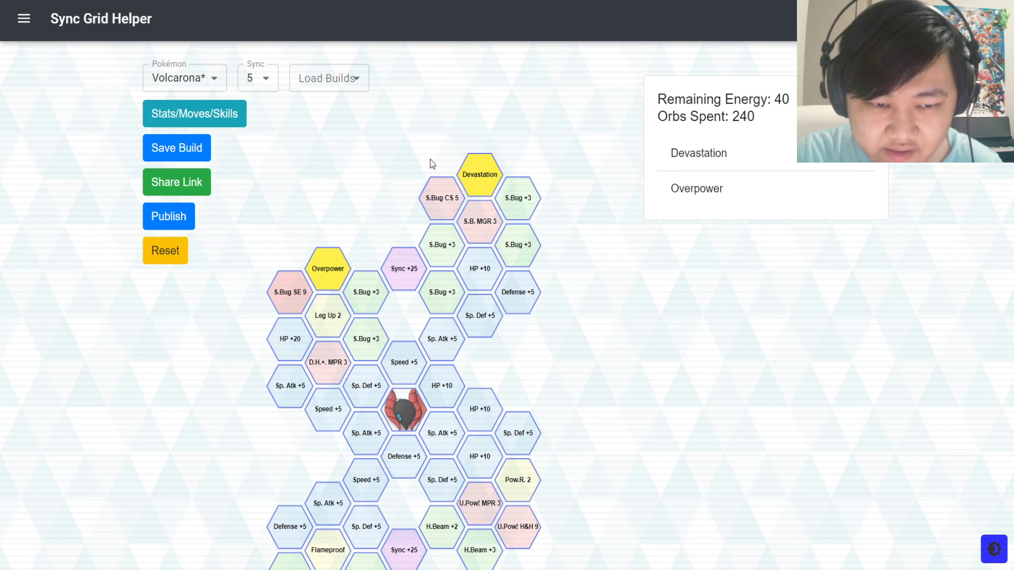
{"action": "mouse_move", "coordinate": [442, 198]}
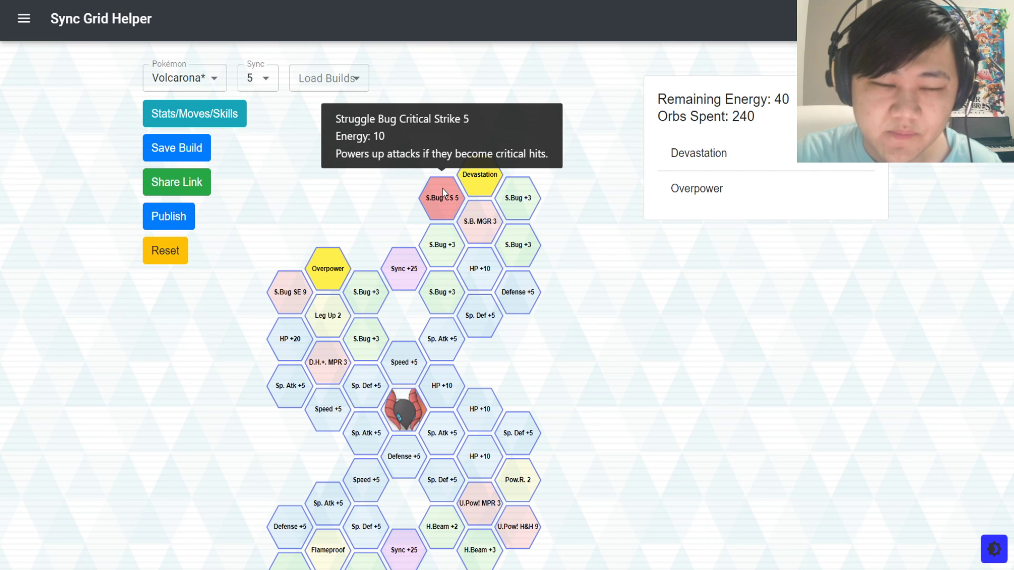
{"action": "mouse_move", "coordinate": [290, 292]}
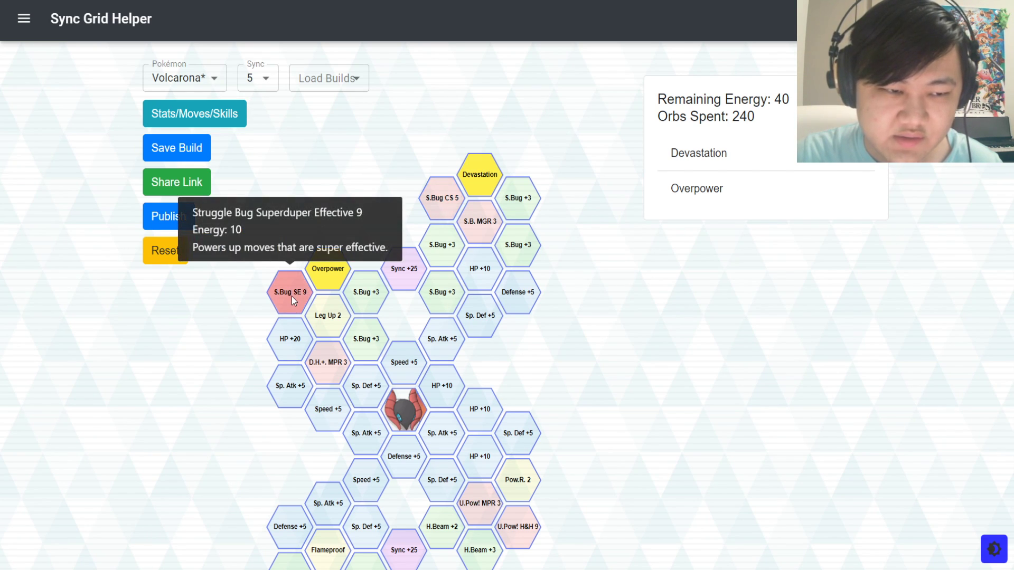
{"action": "mouse_move", "coordinate": [441, 198]}
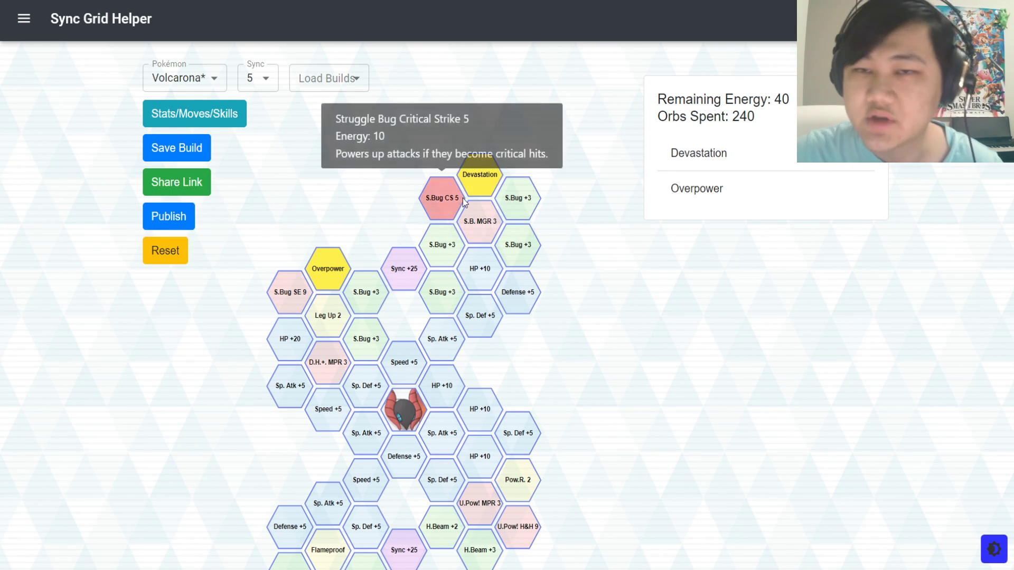
{"action": "mouse_move", "coordinate": [537, 311]}
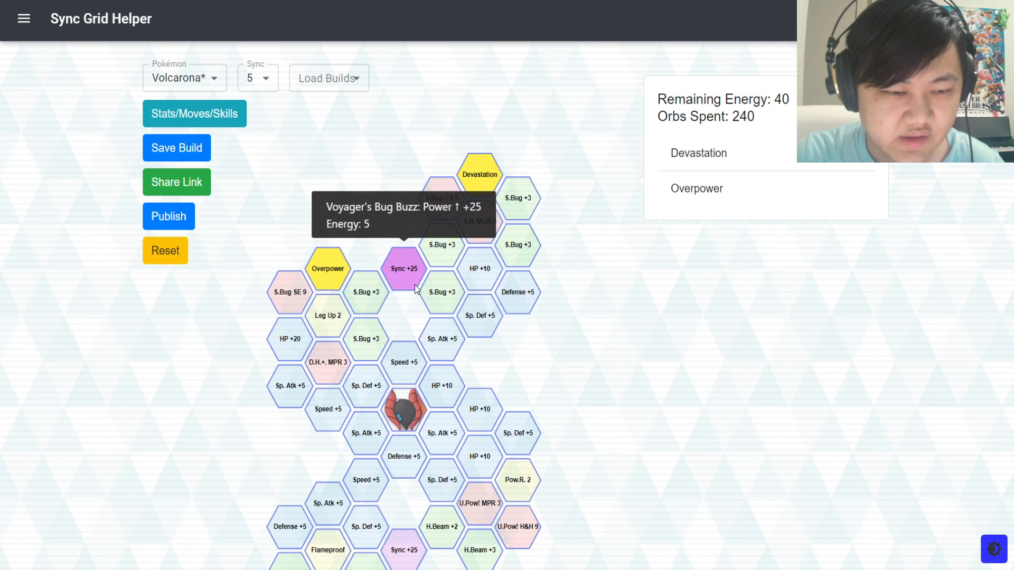
{"action": "scroll", "scroll_direction": "down", "scroll_amount": 3}
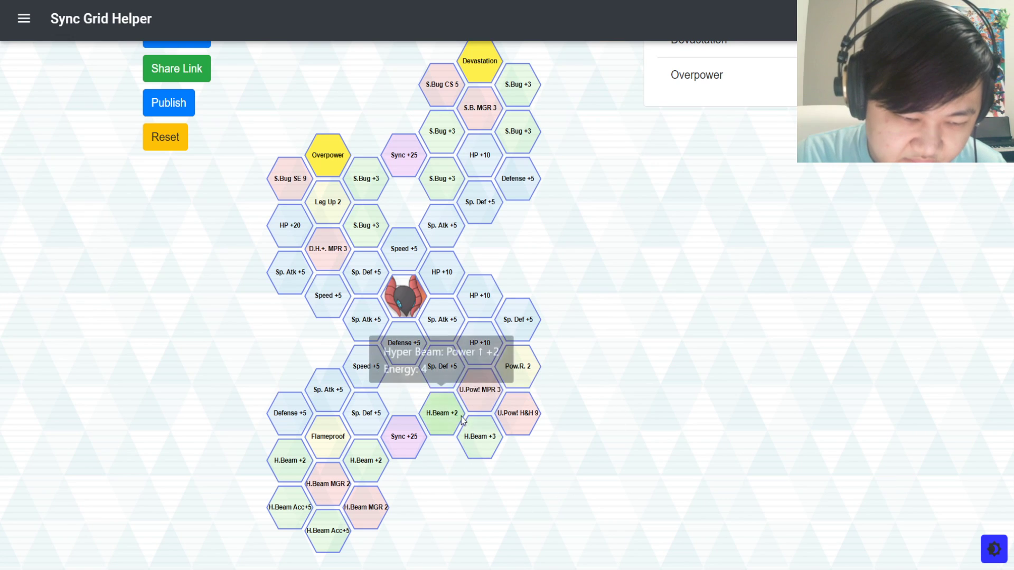
{"action": "mouse_move", "coordinate": [292, 515]}
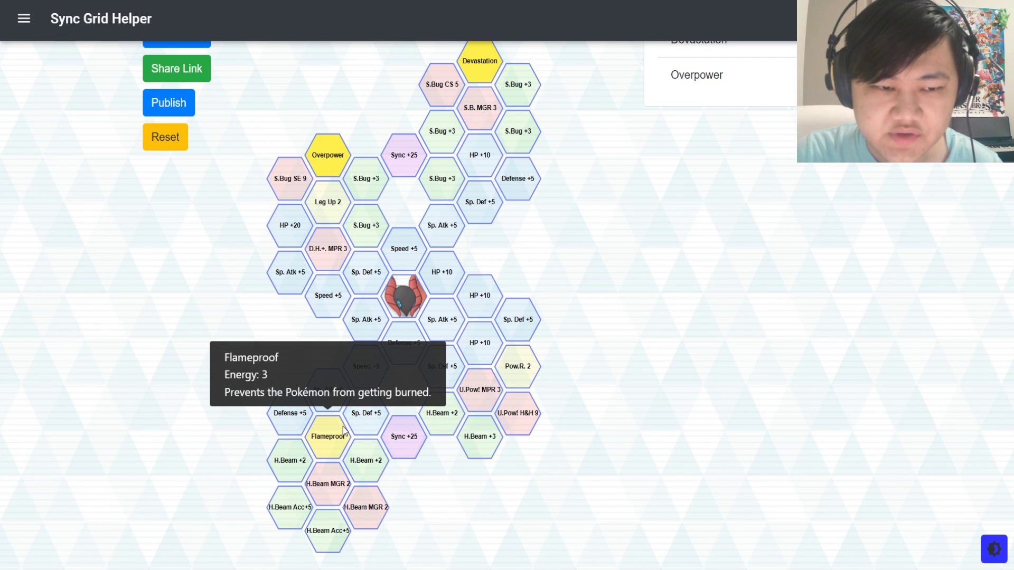
{"action": "mouse_move", "coordinate": [323, 447]}
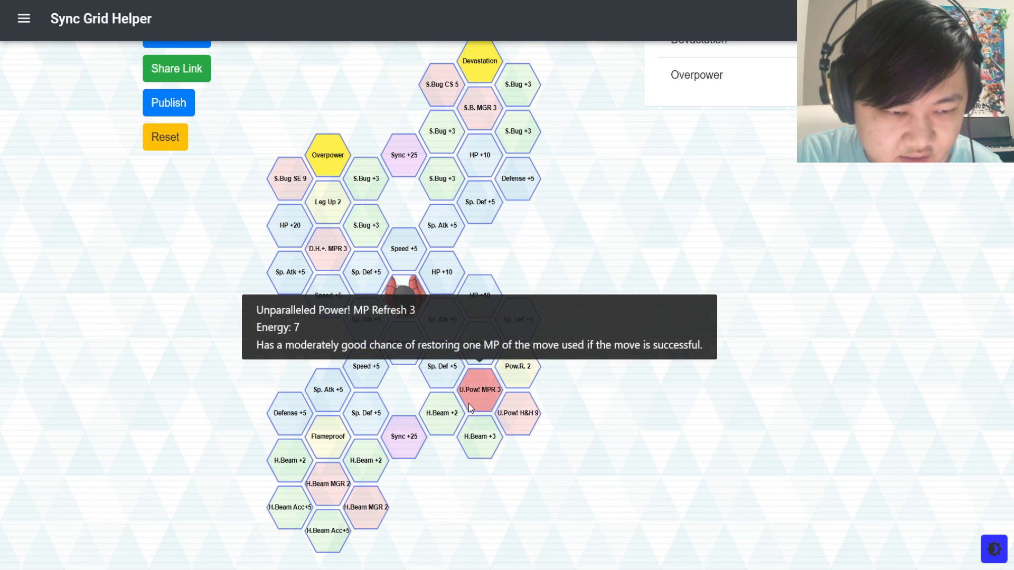
{"action": "mouse_move", "coordinate": [486, 398]}
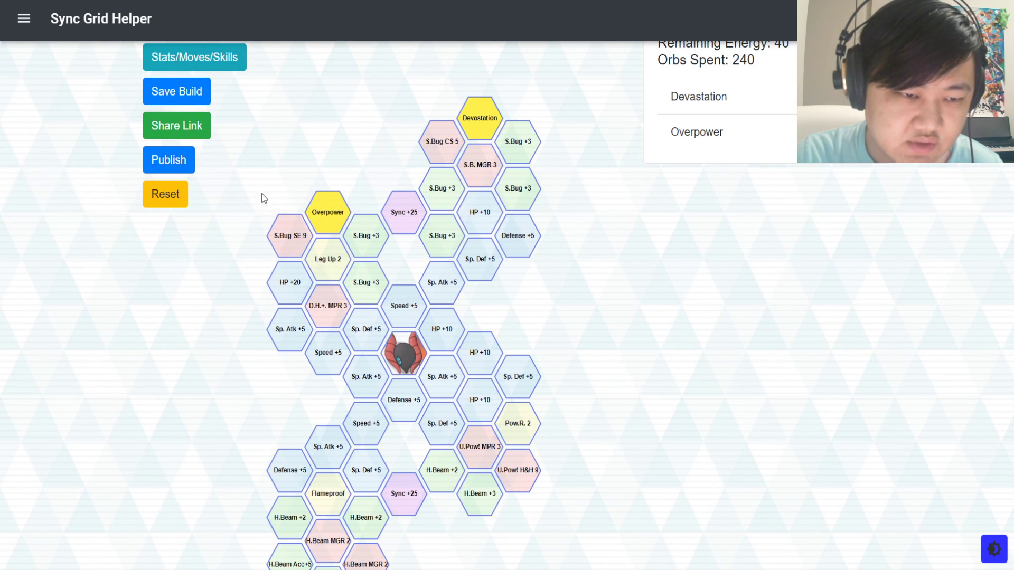
{"action": "left_click", "coordinate": [165, 193]}
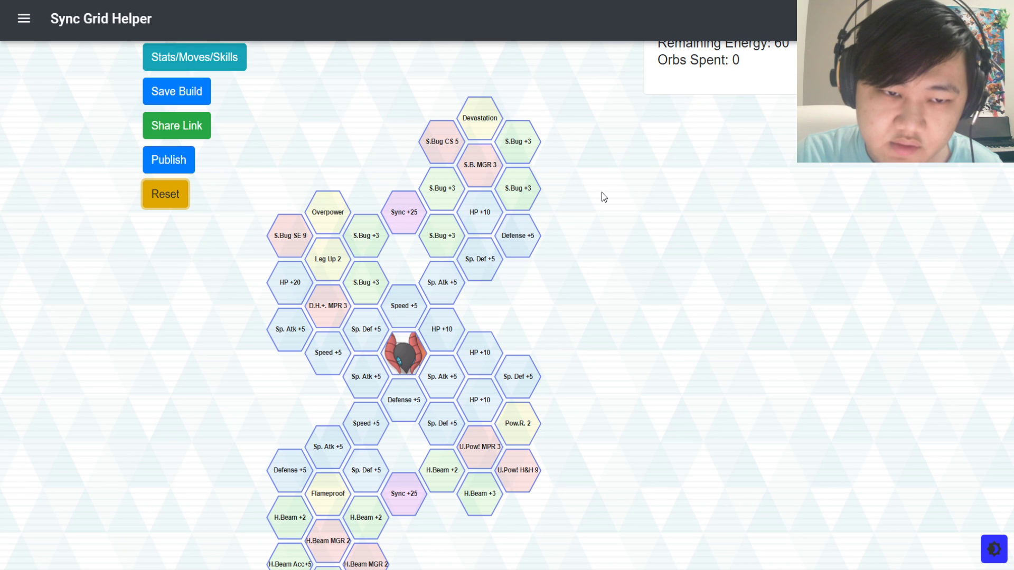
Reset the grid to free all 60 energy, with Struggle Bug's +3 power node details shown
{"action": "scroll", "scroll_direction": "down", "scroll_amount": 3}
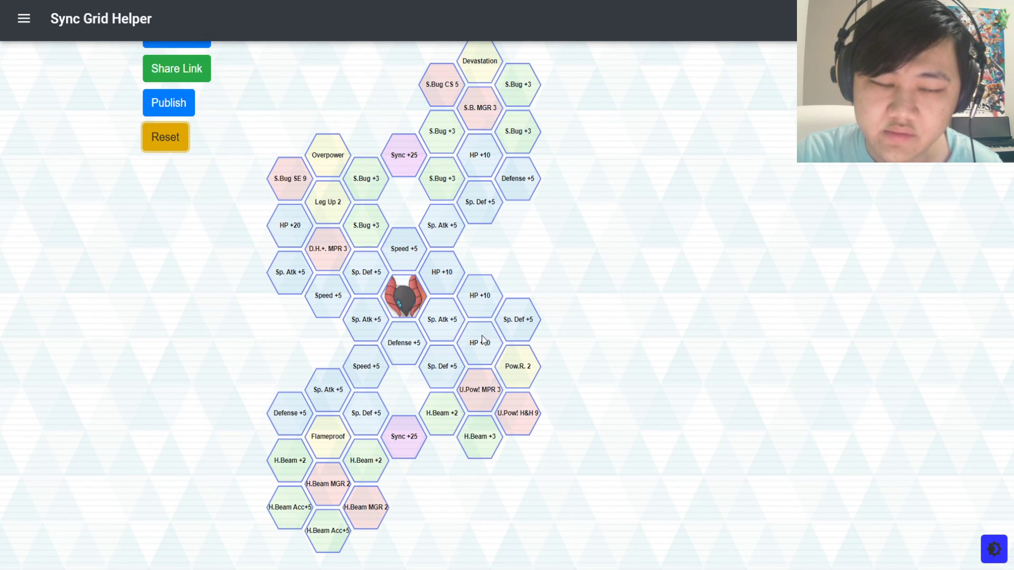
{"action": "left_click", "coordinate": [441, 179]}
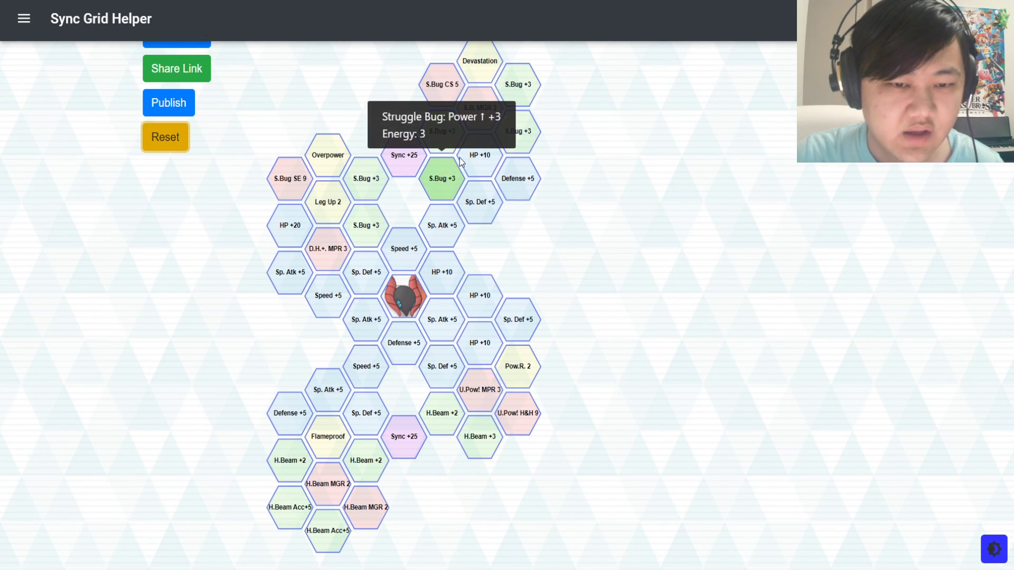